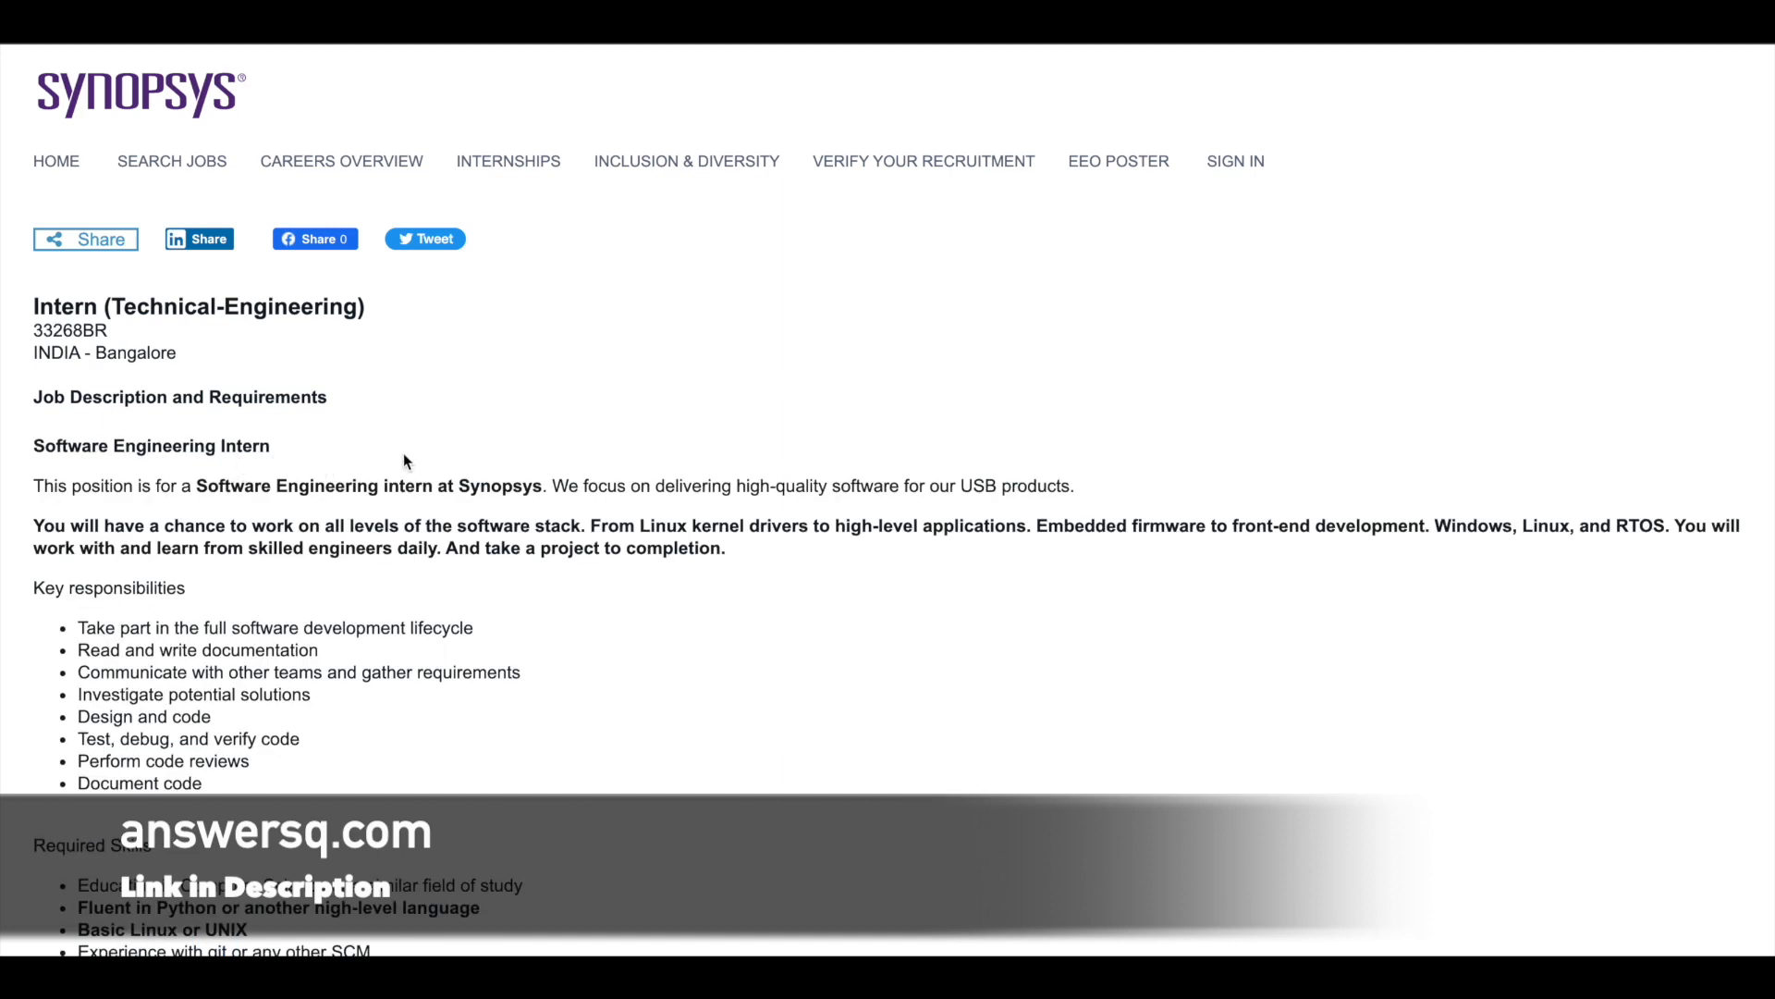
scroll(down, 3)
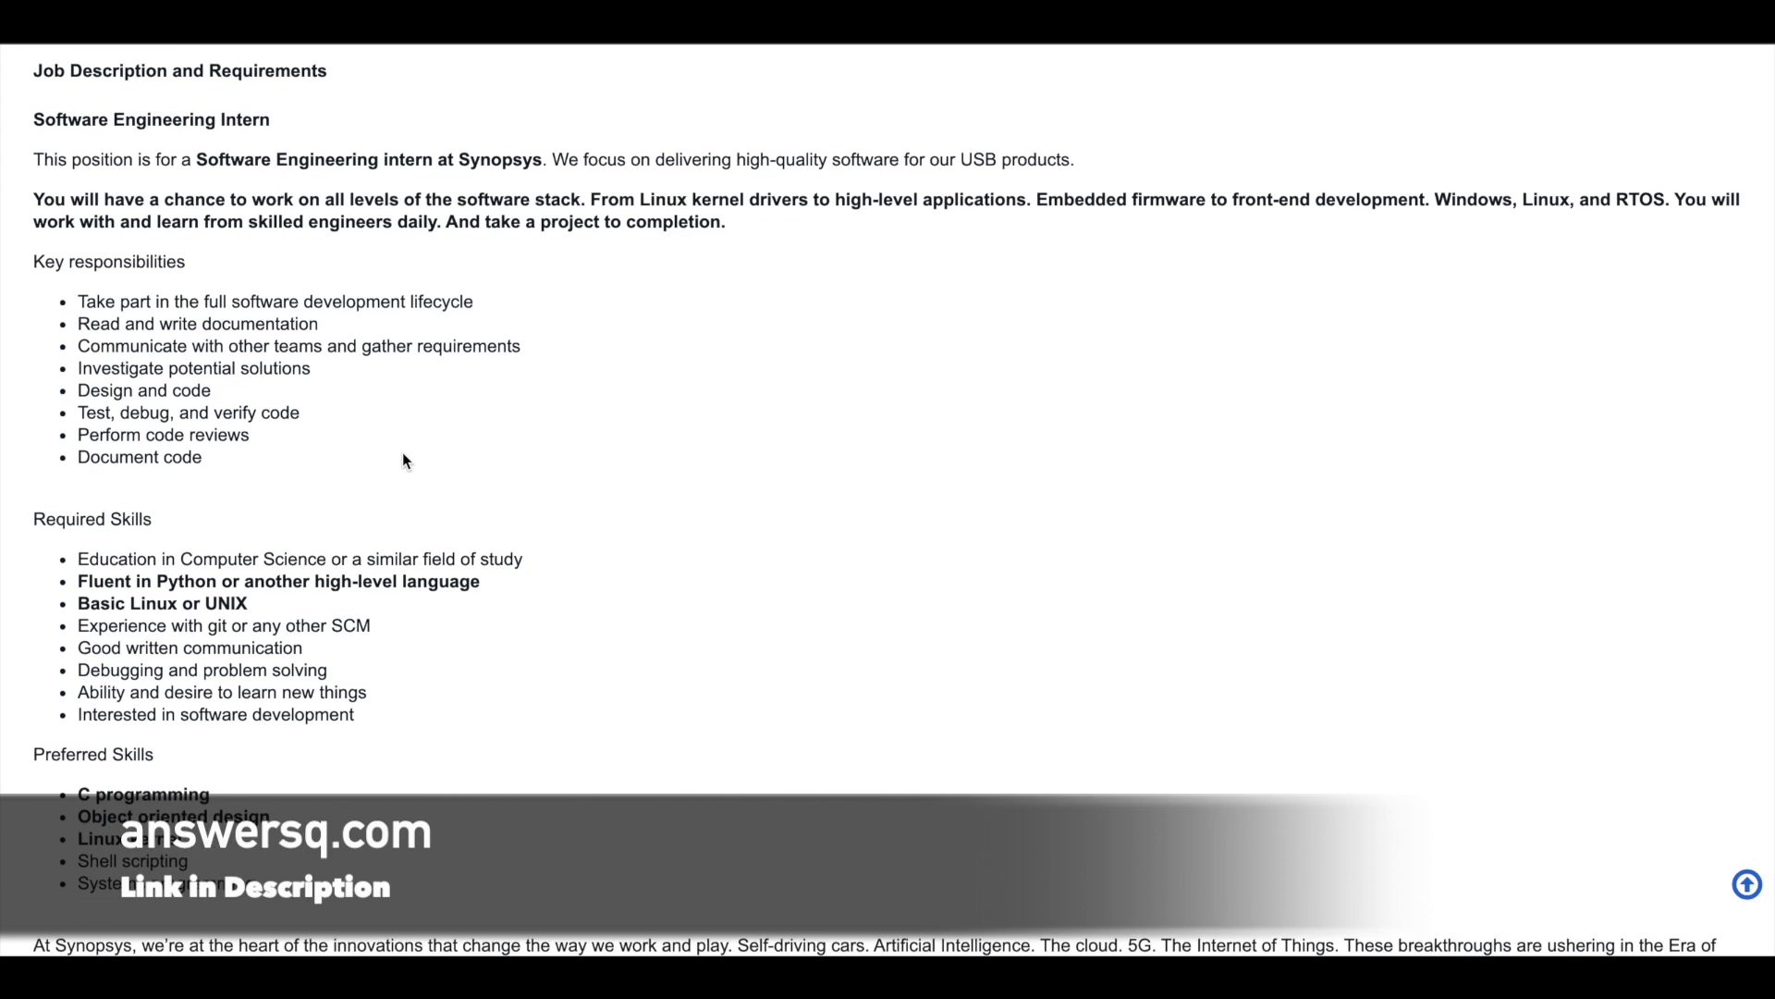
mouse_move(370, 558)
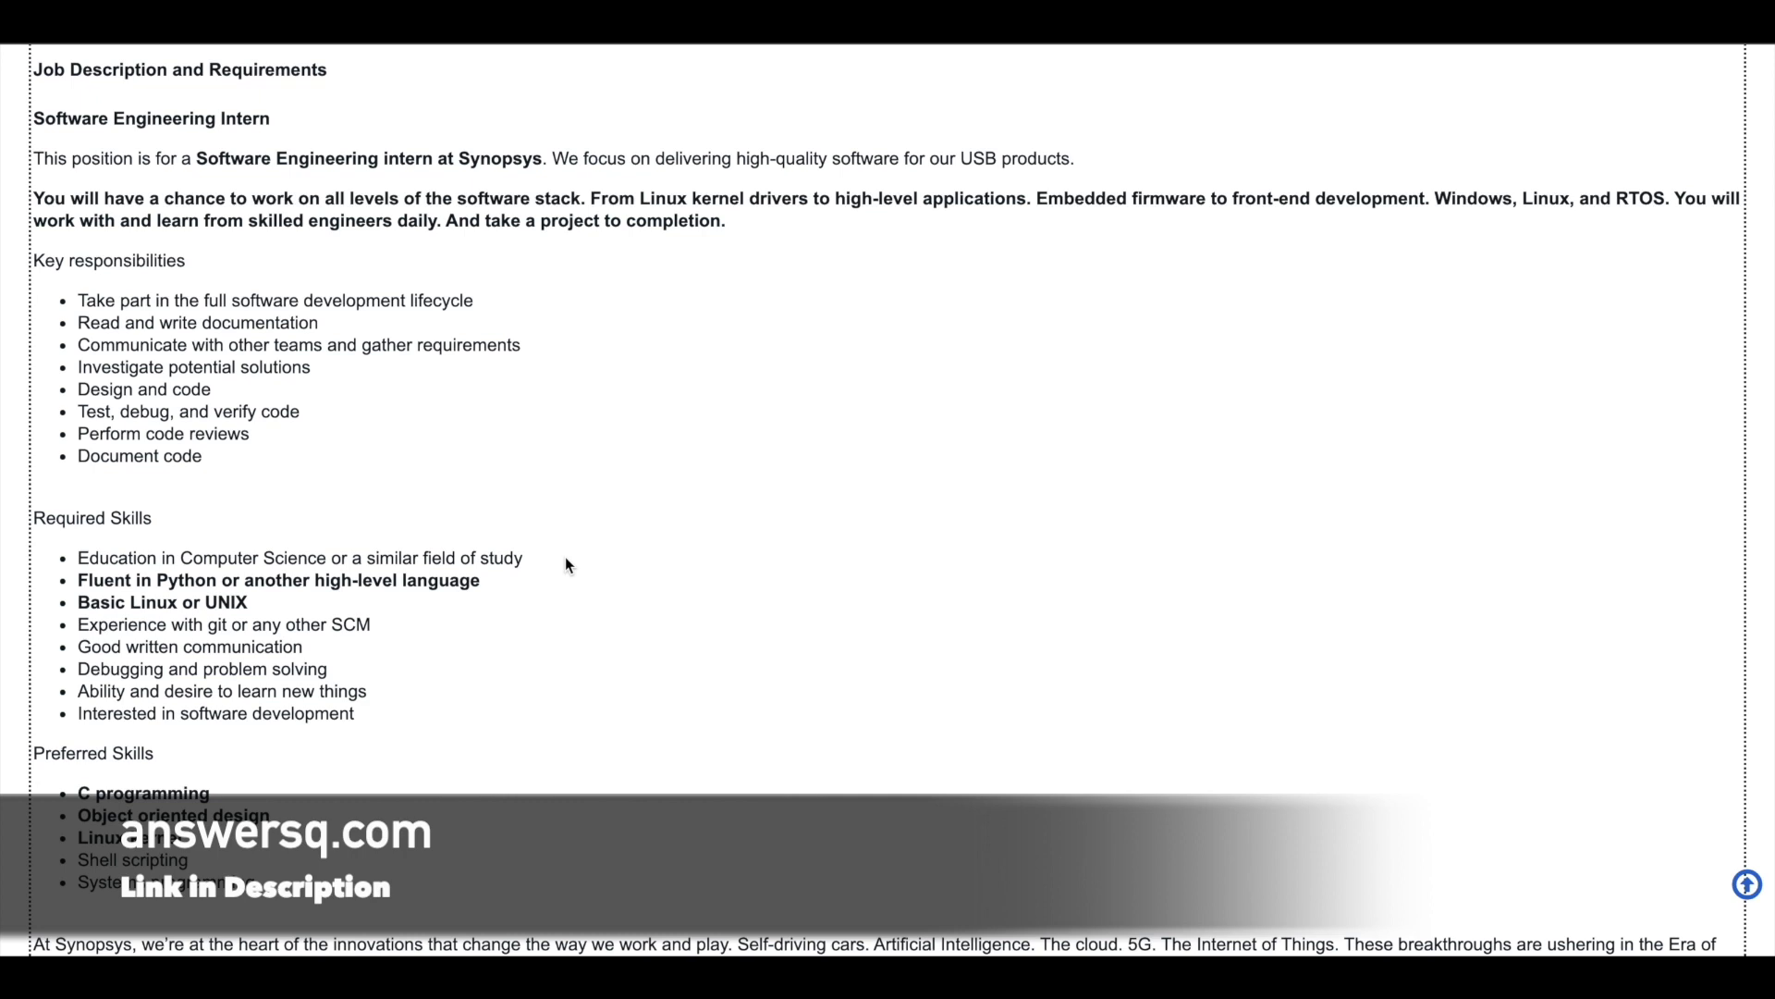
mouse_move(42, 435)
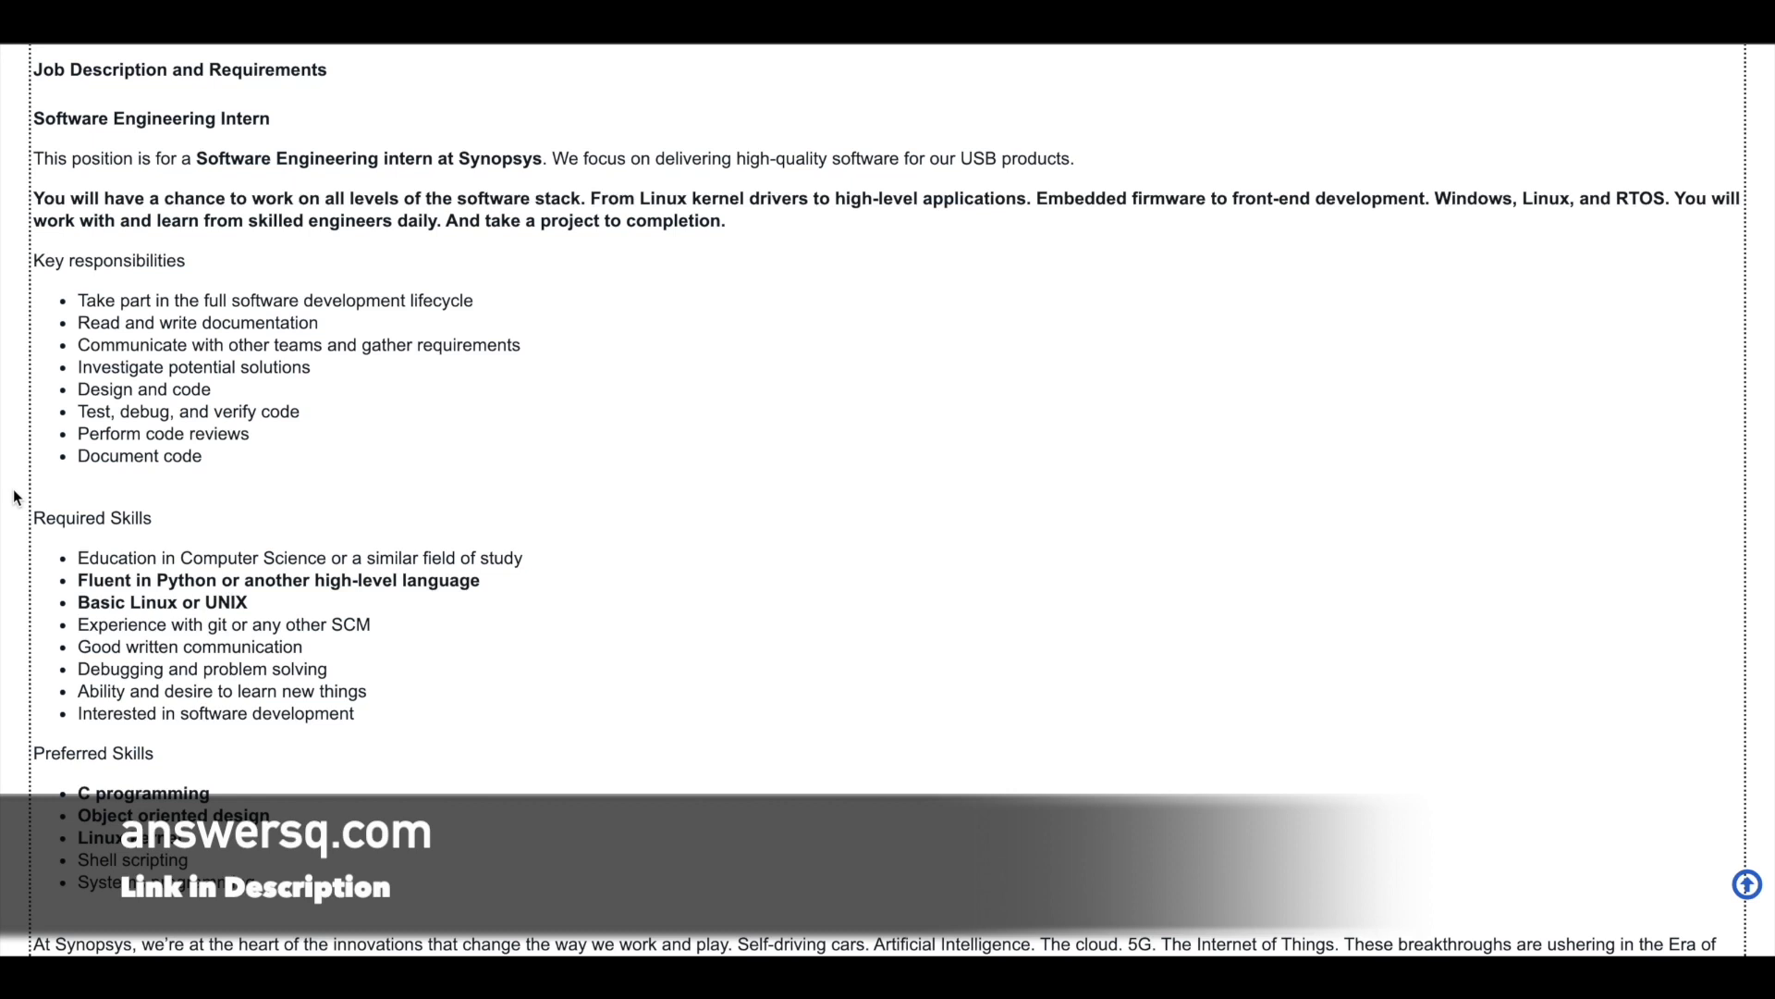
scroll(down, 3)
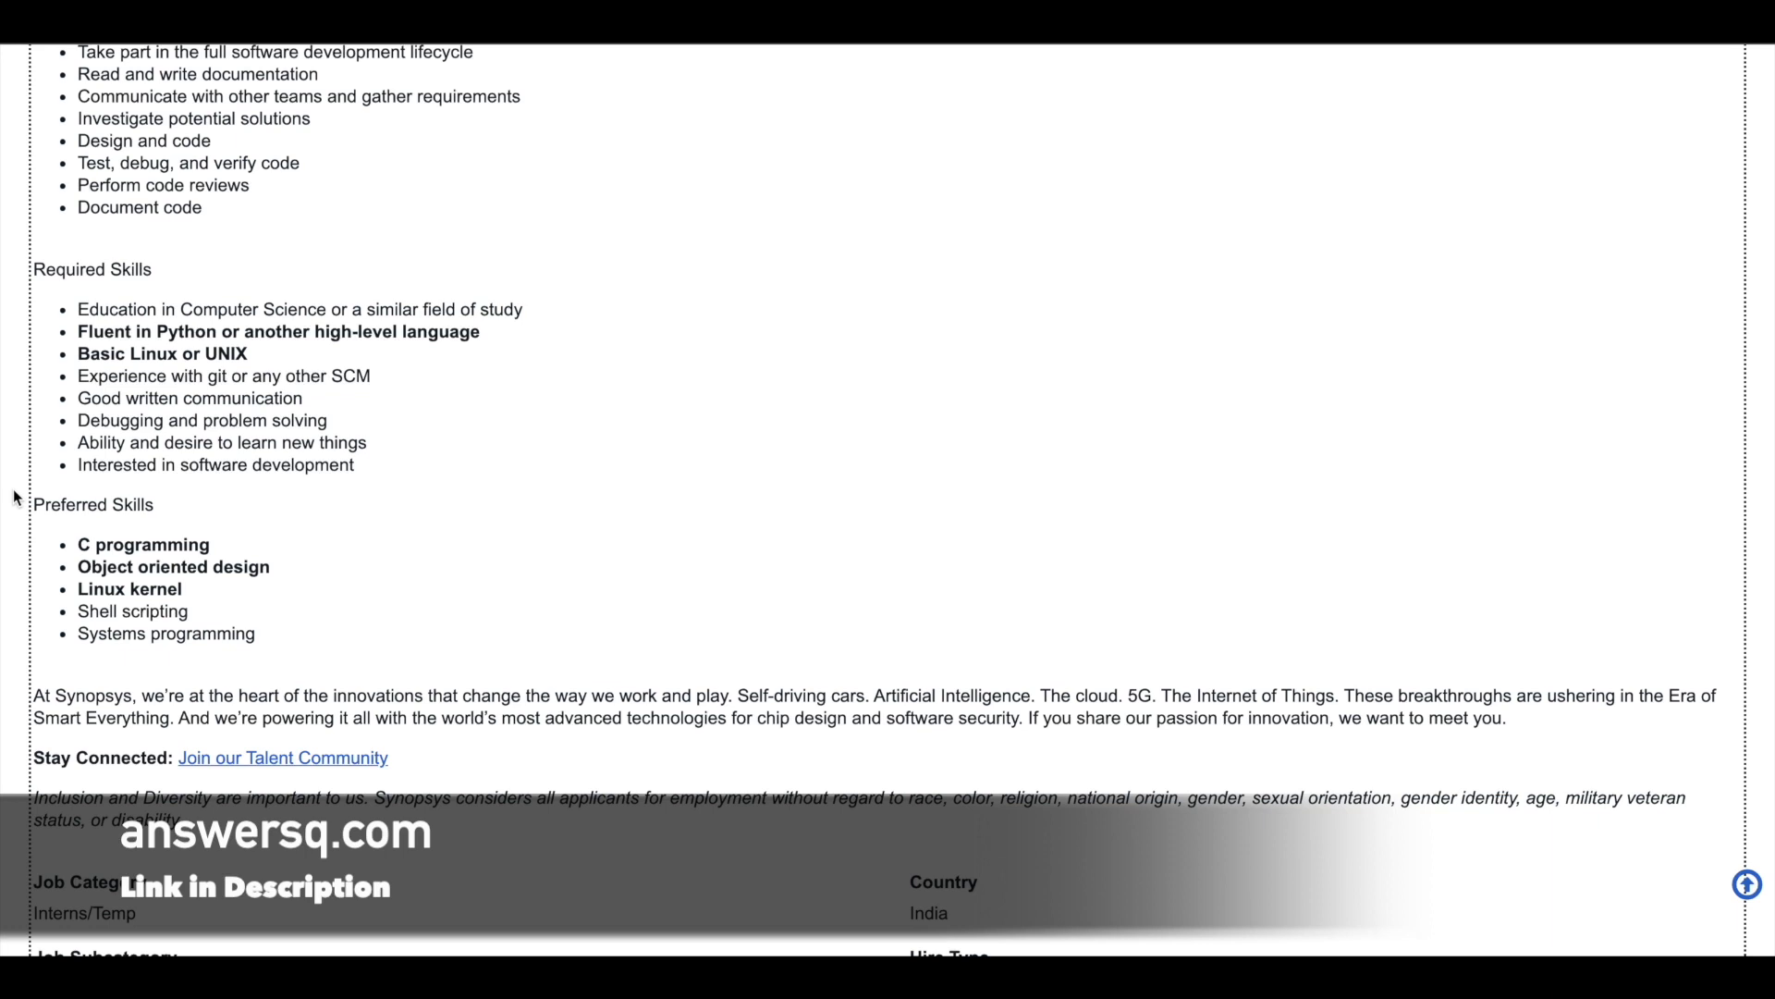
mouse_move(703, 477)
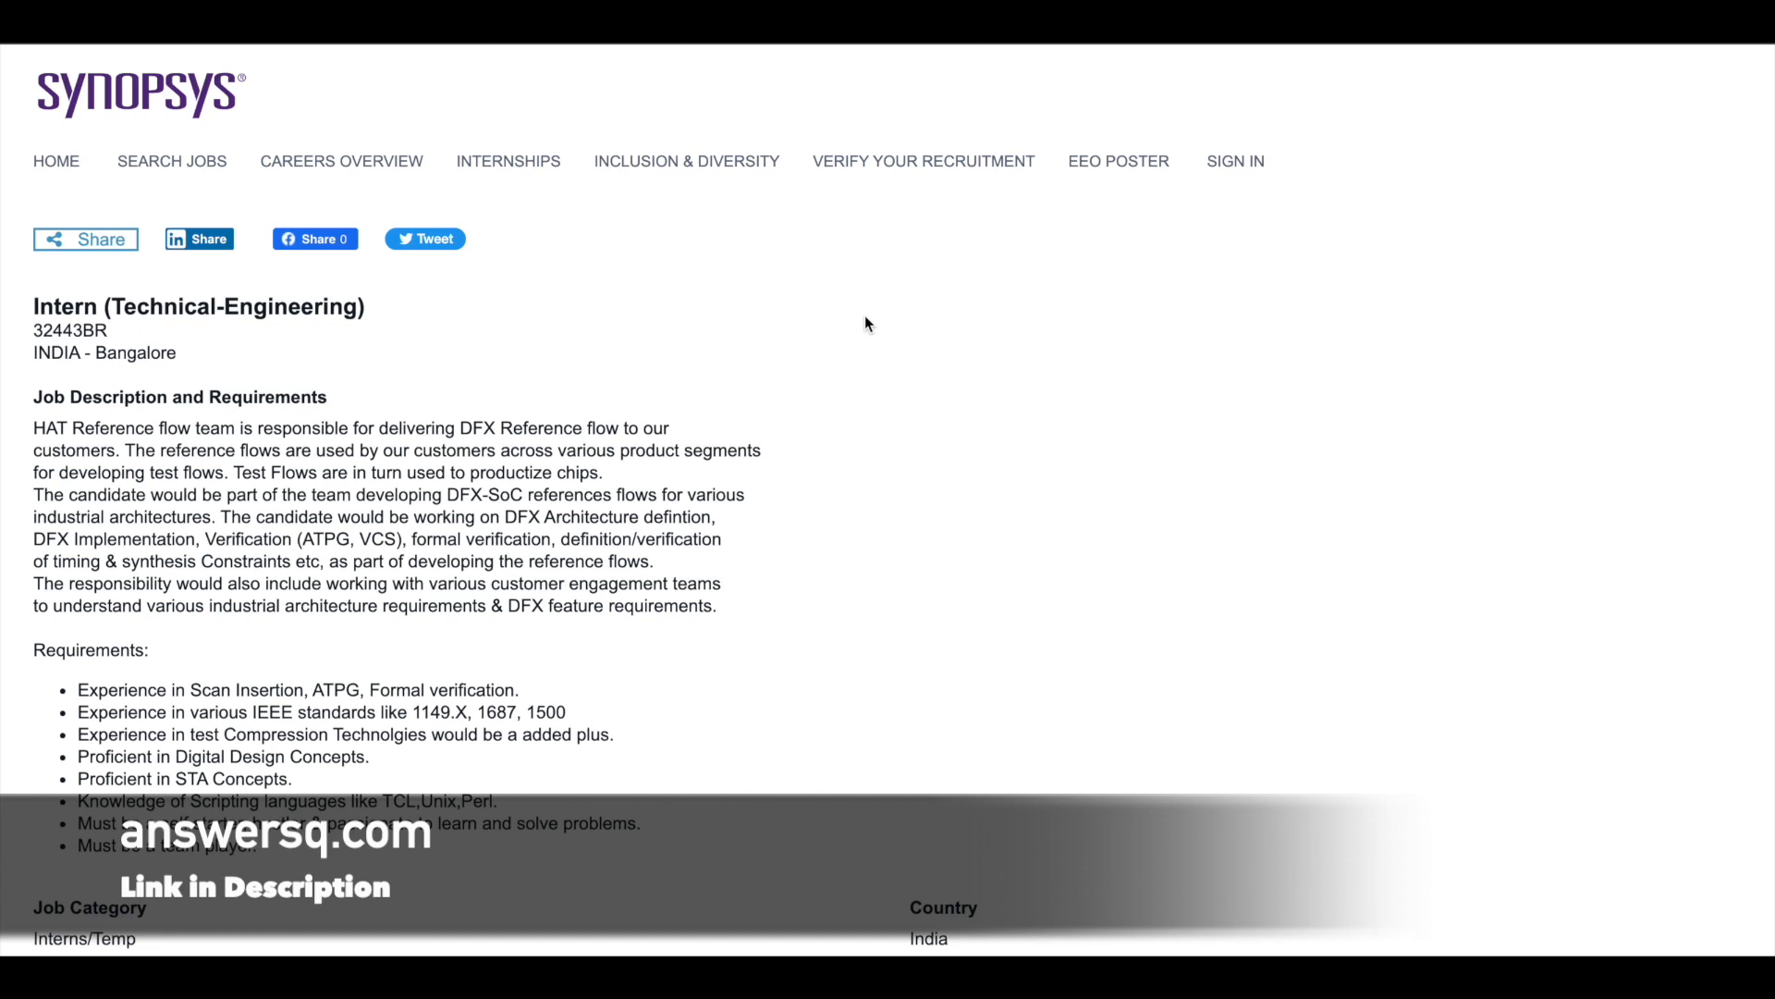
mouse_move(599, 548)
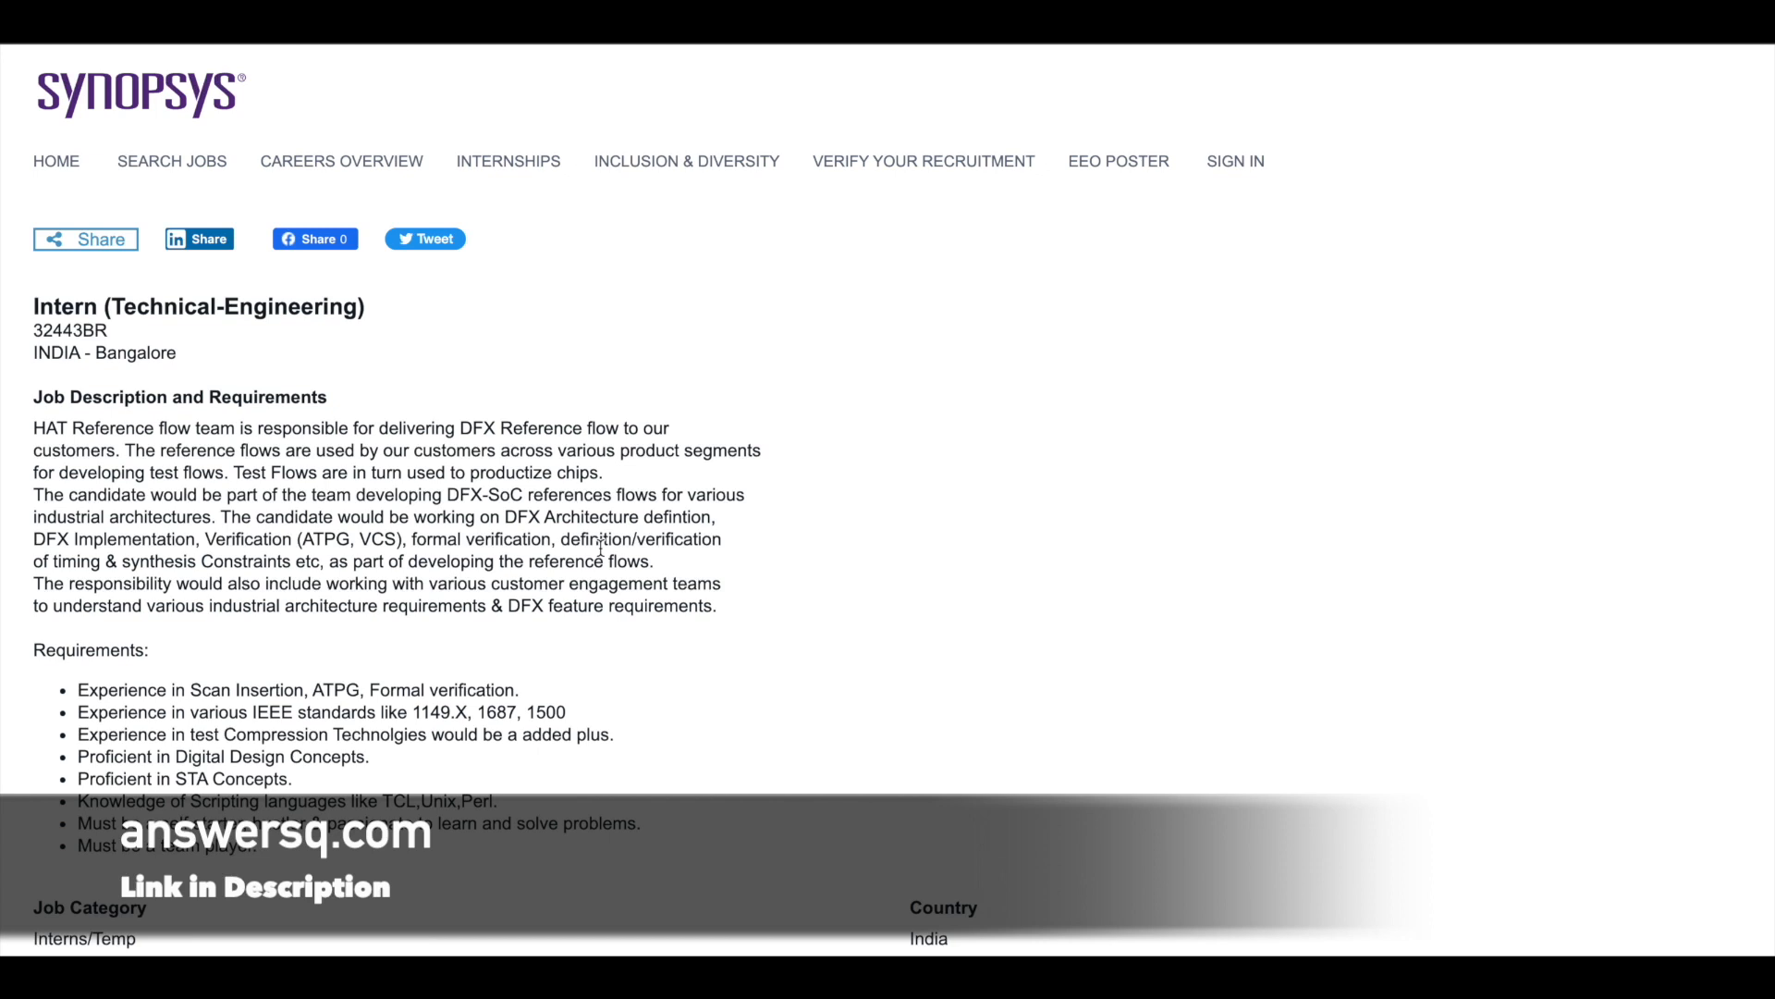
mouse_move(858, 535)
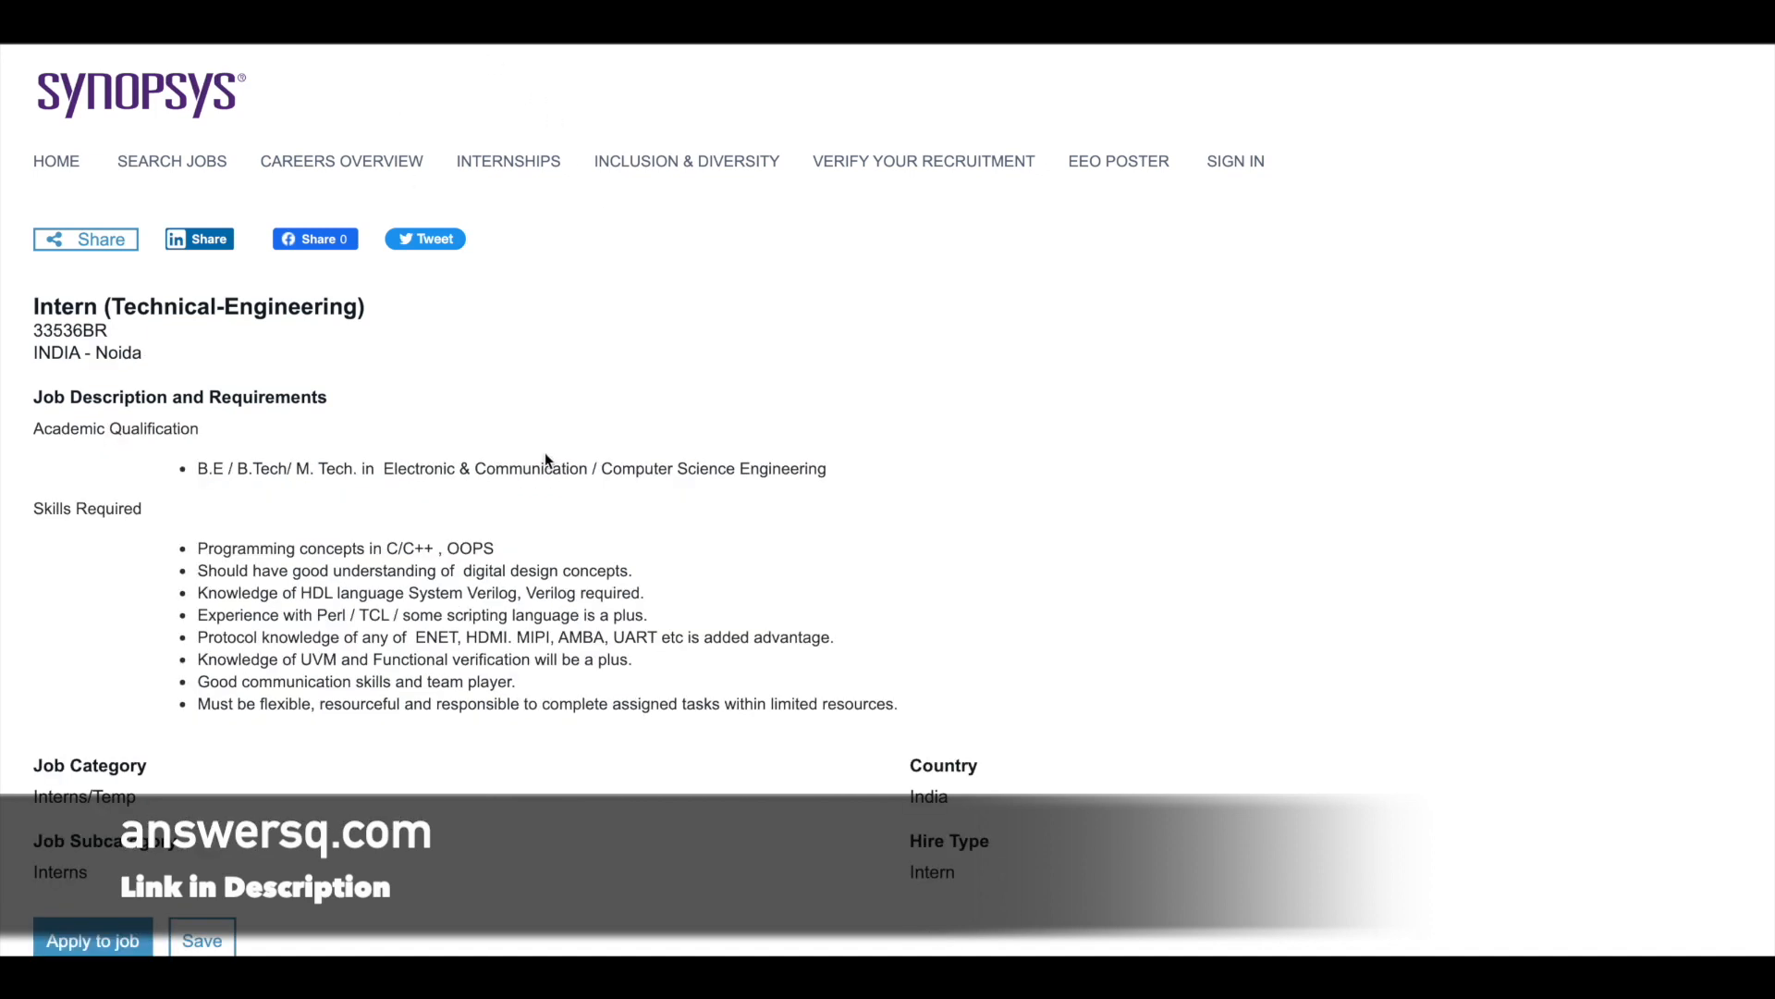
scroll(down, 3)
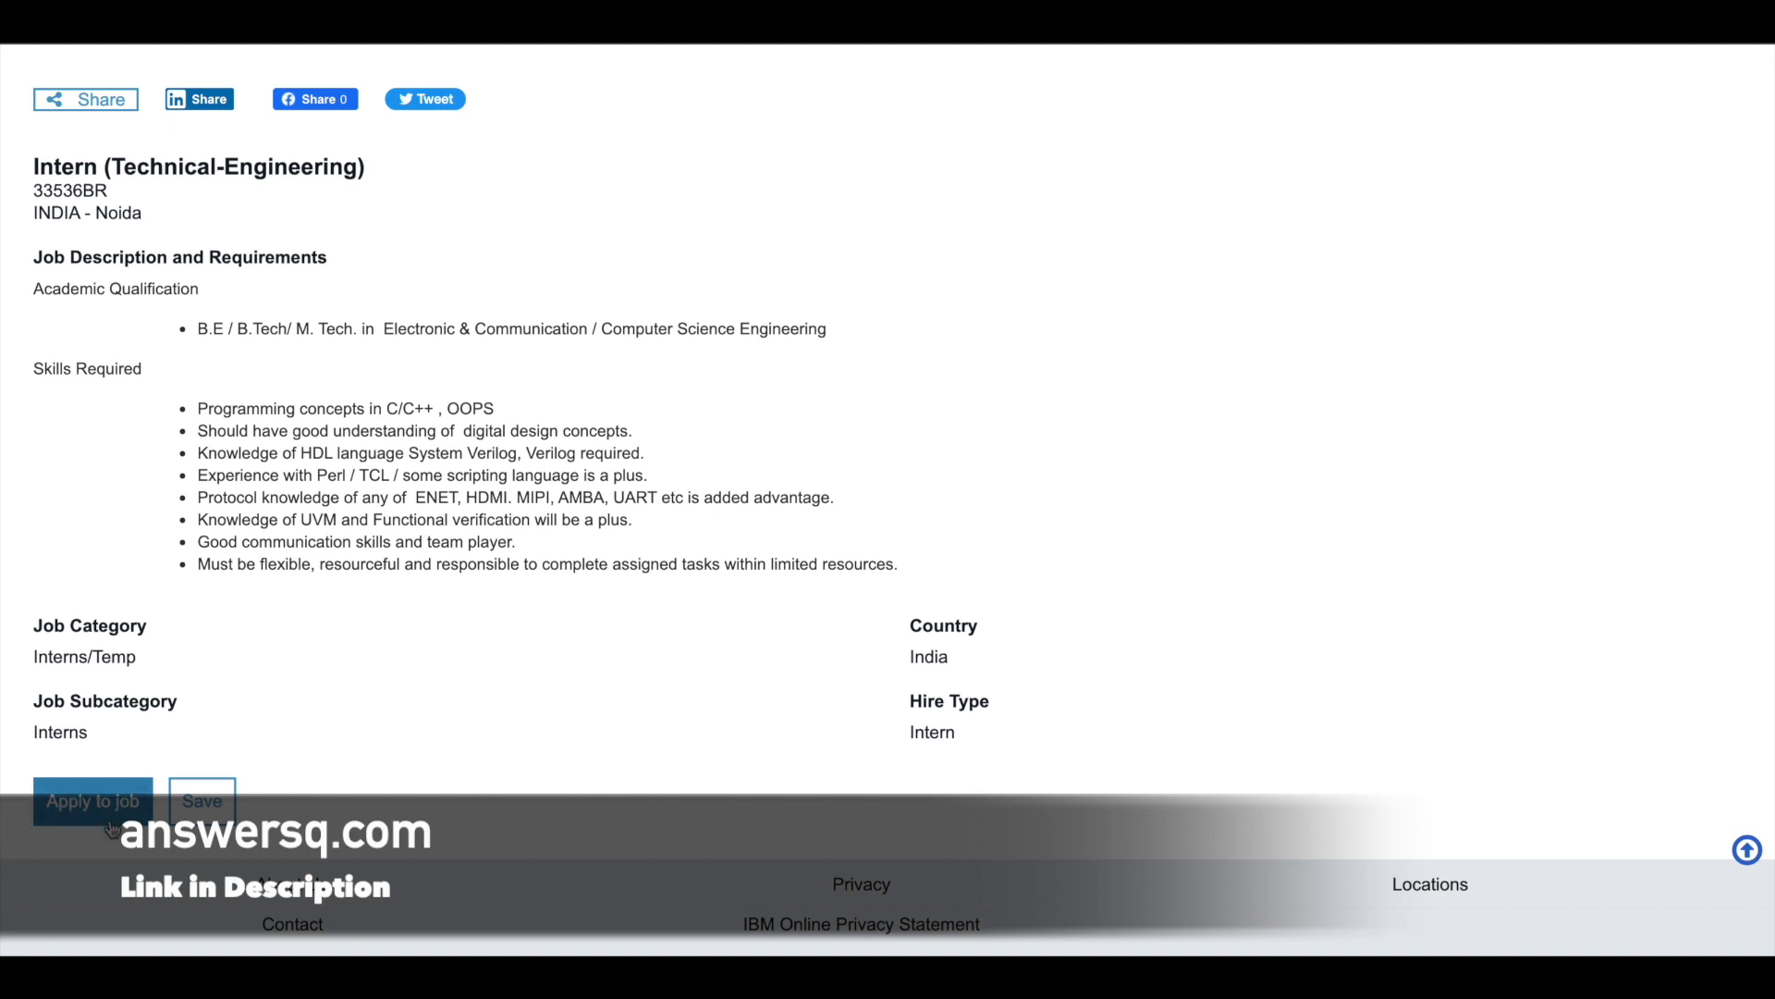
mouse_move(139, 762)
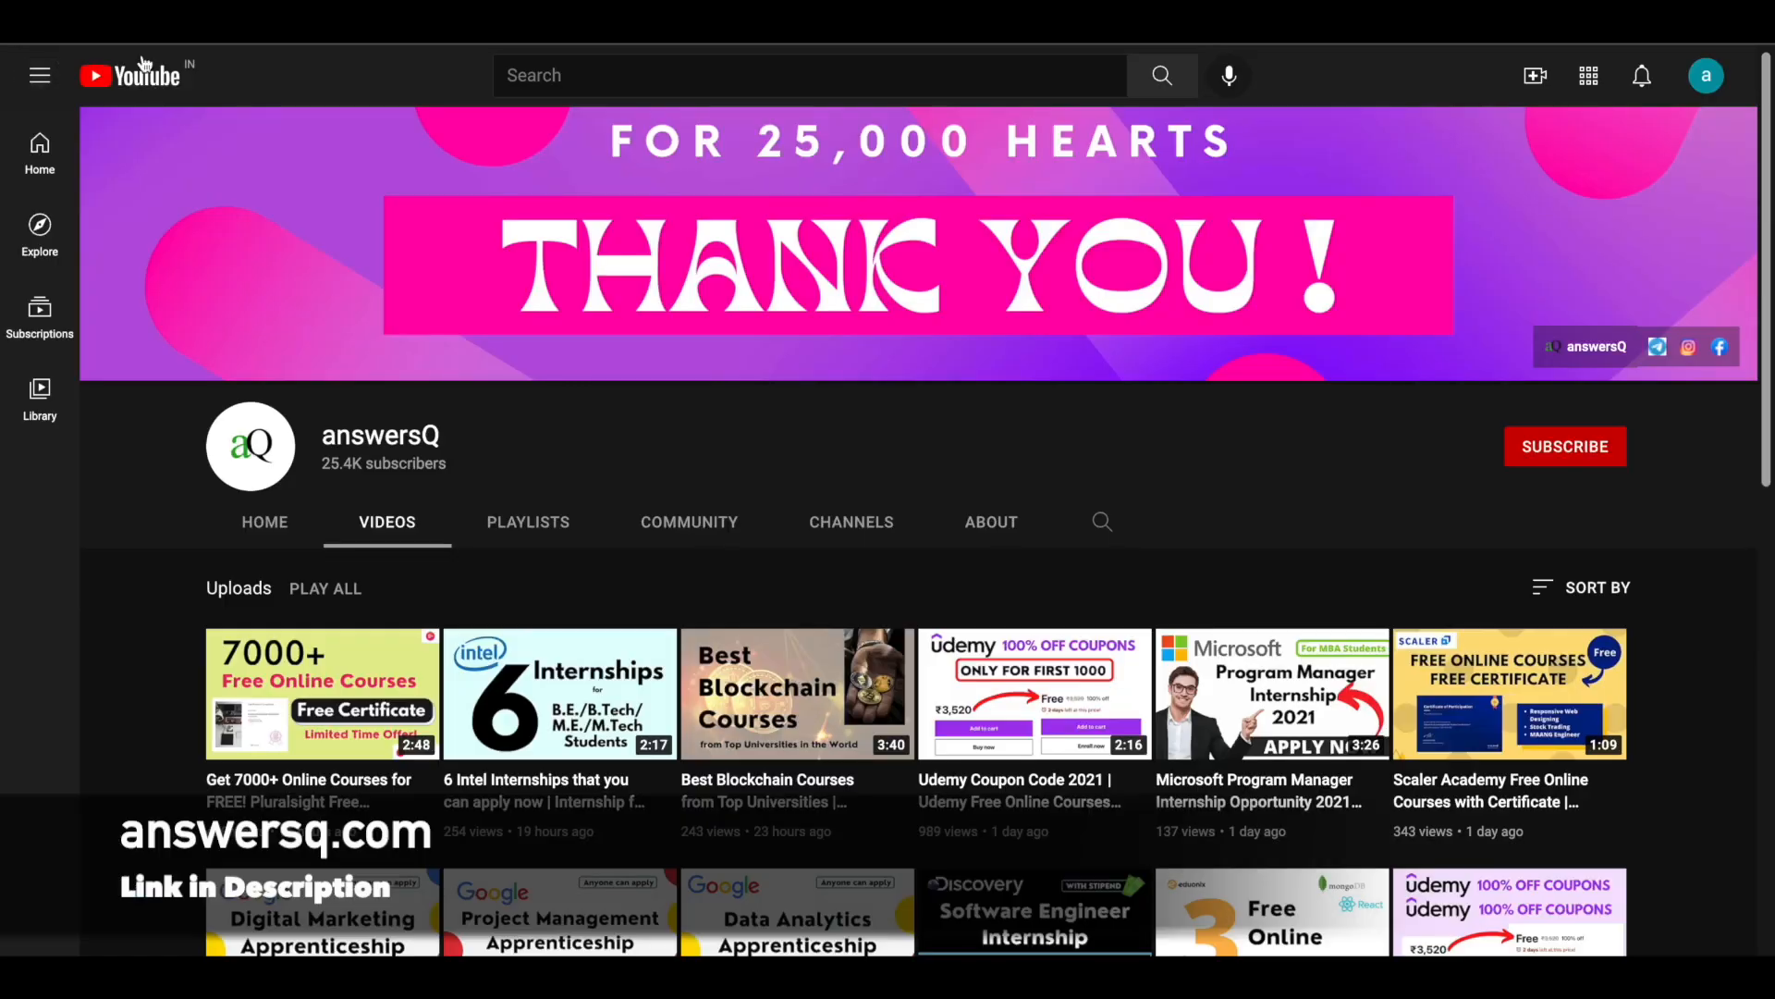
mouse_move(459, 334)
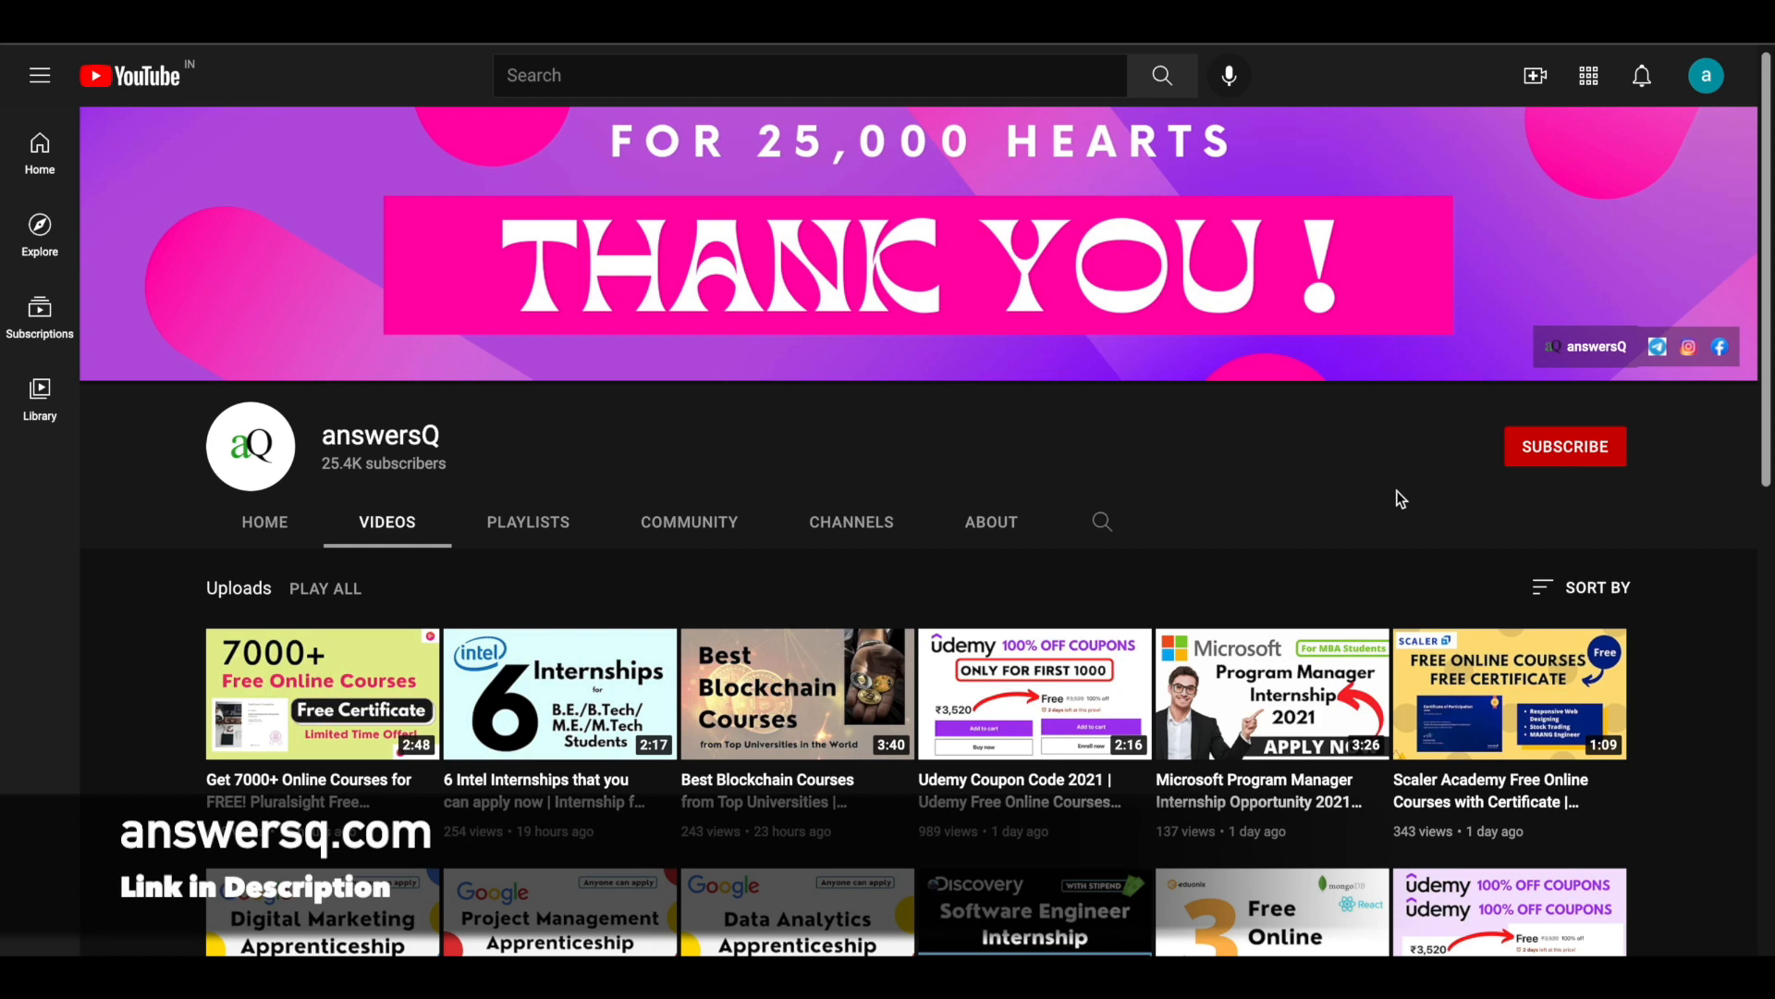
mouse_move(1642, 375)
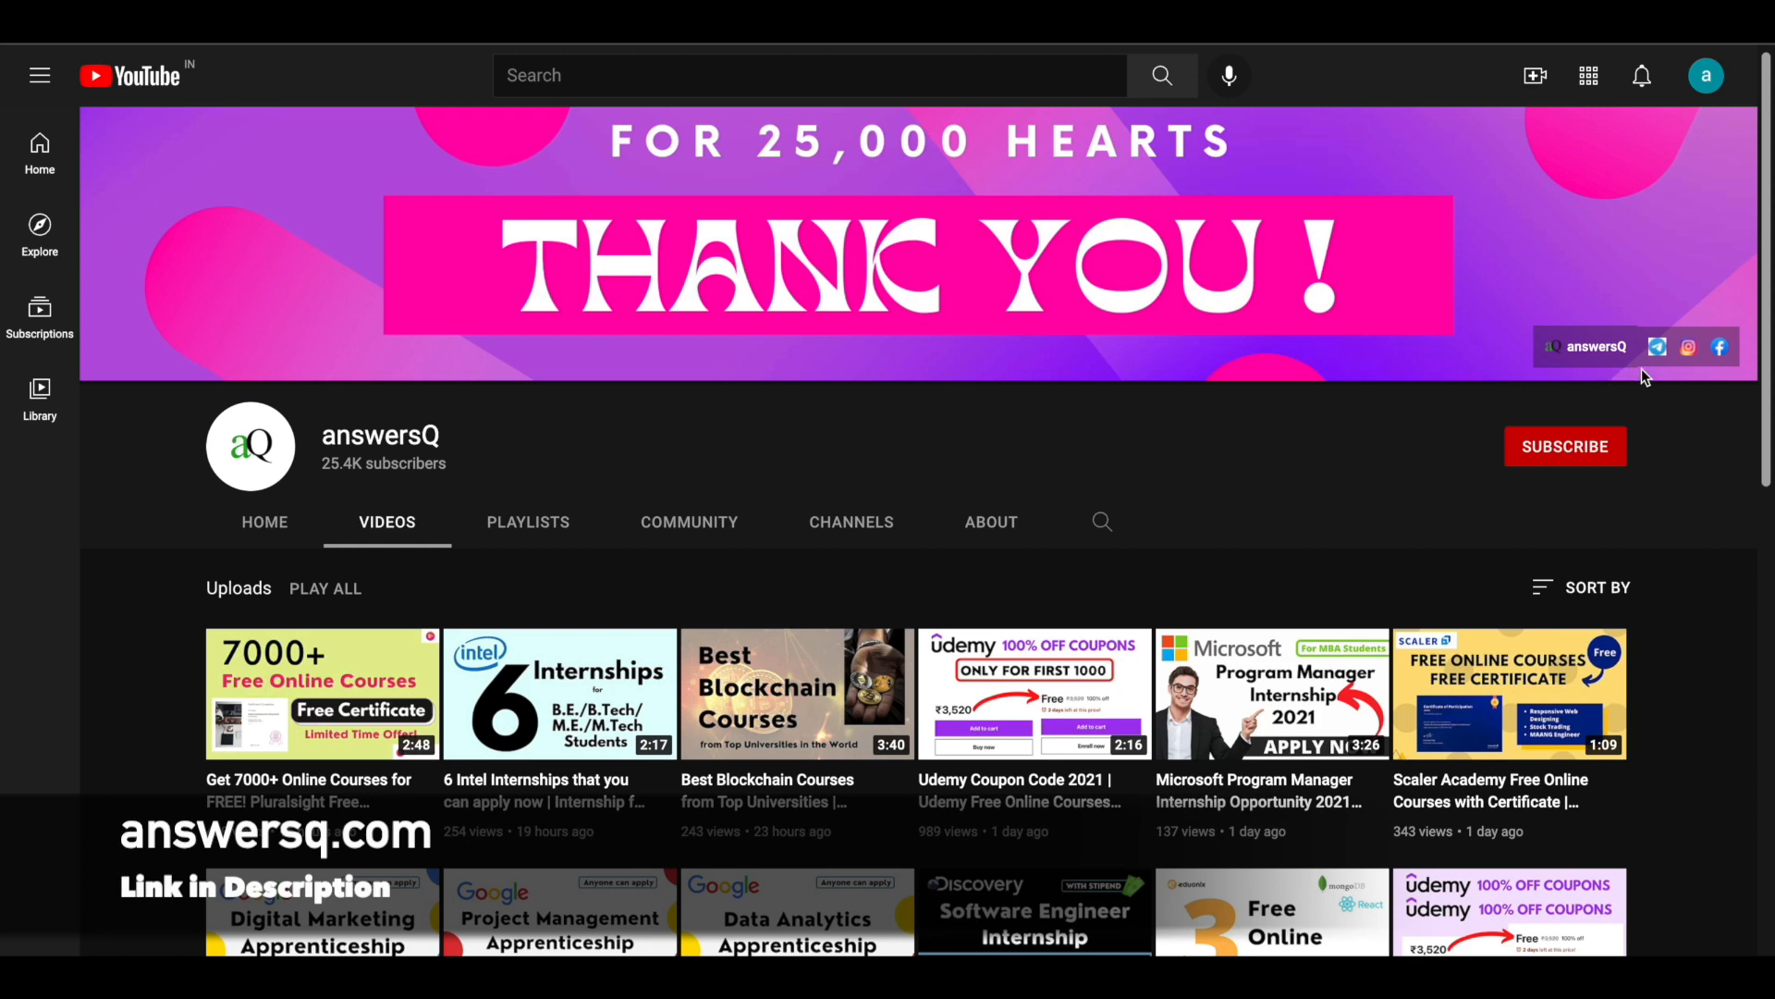
mouse_move(1758, 390)
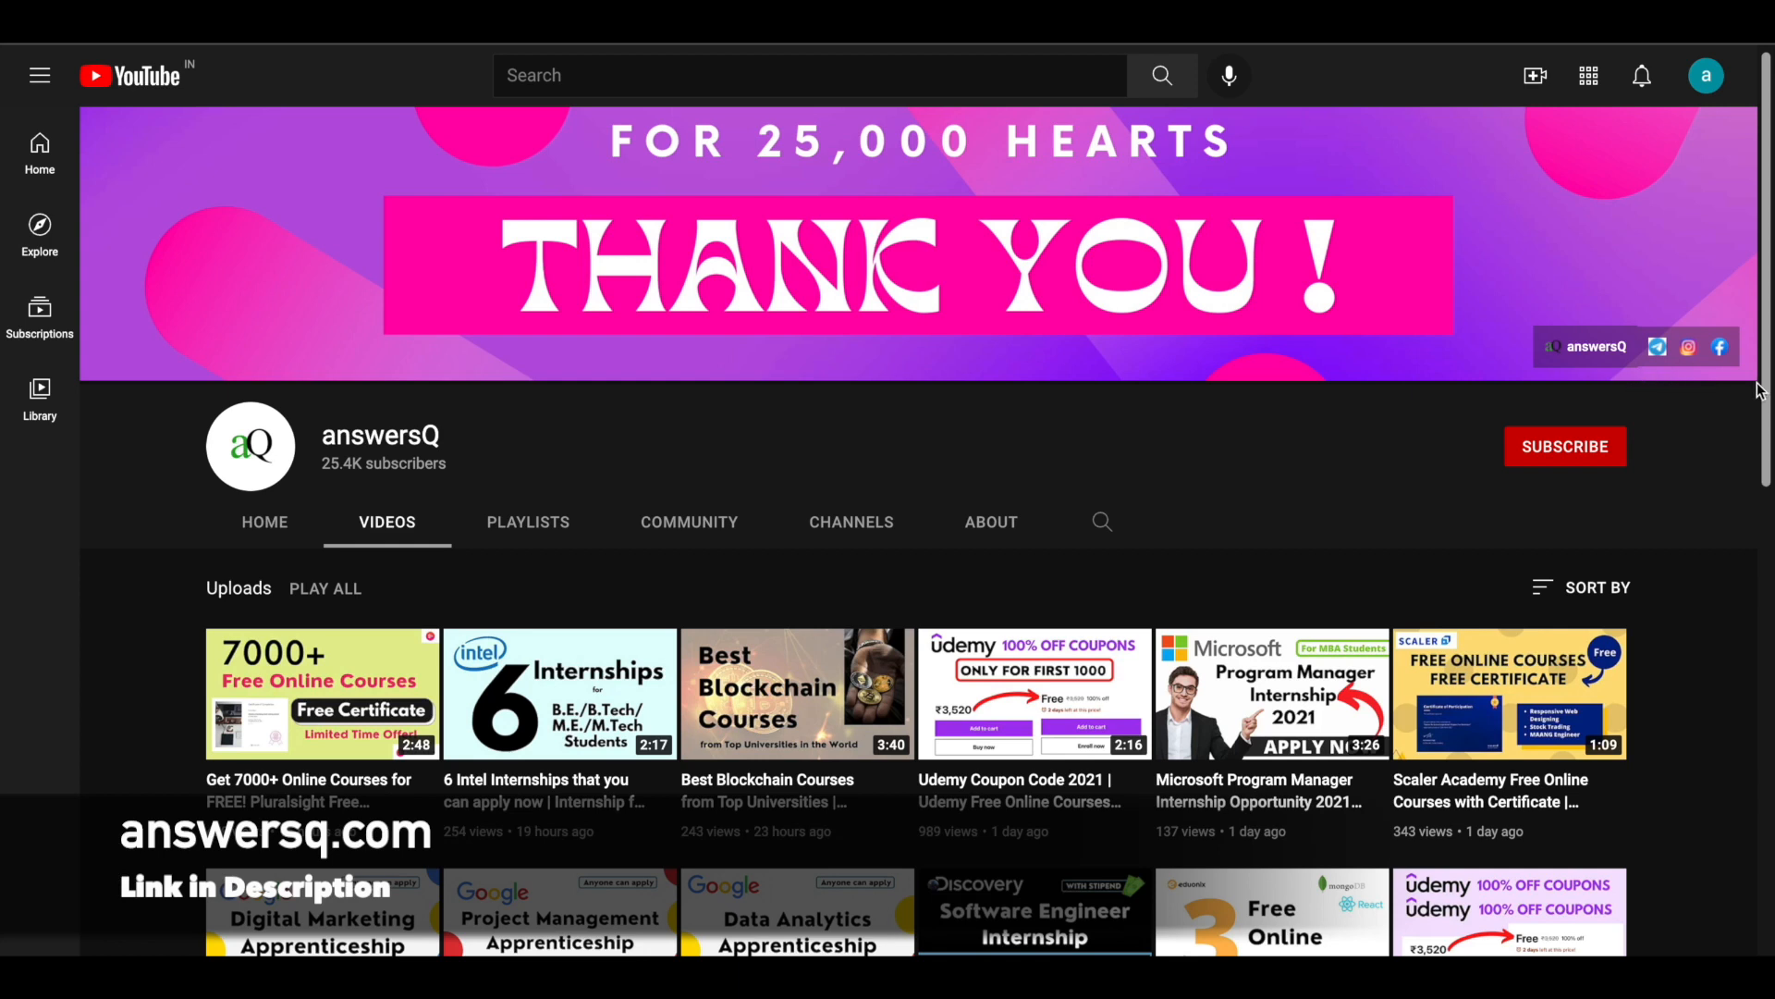
mouse_move(1453, 453)
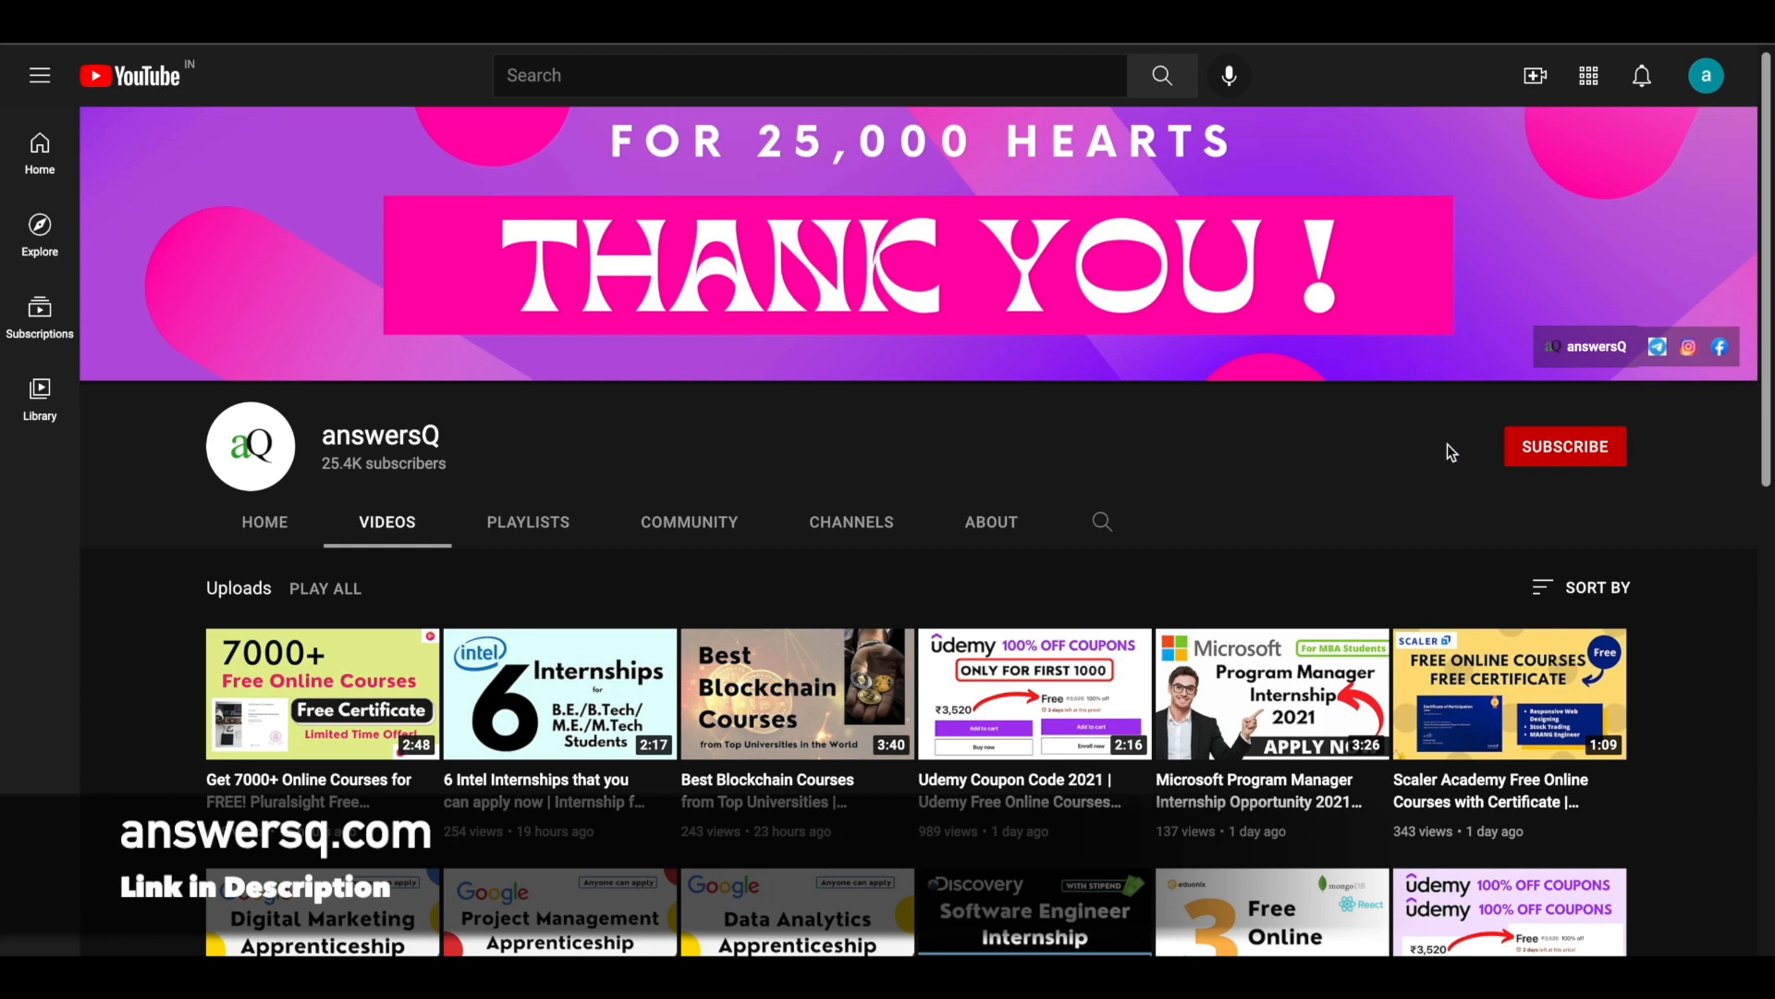